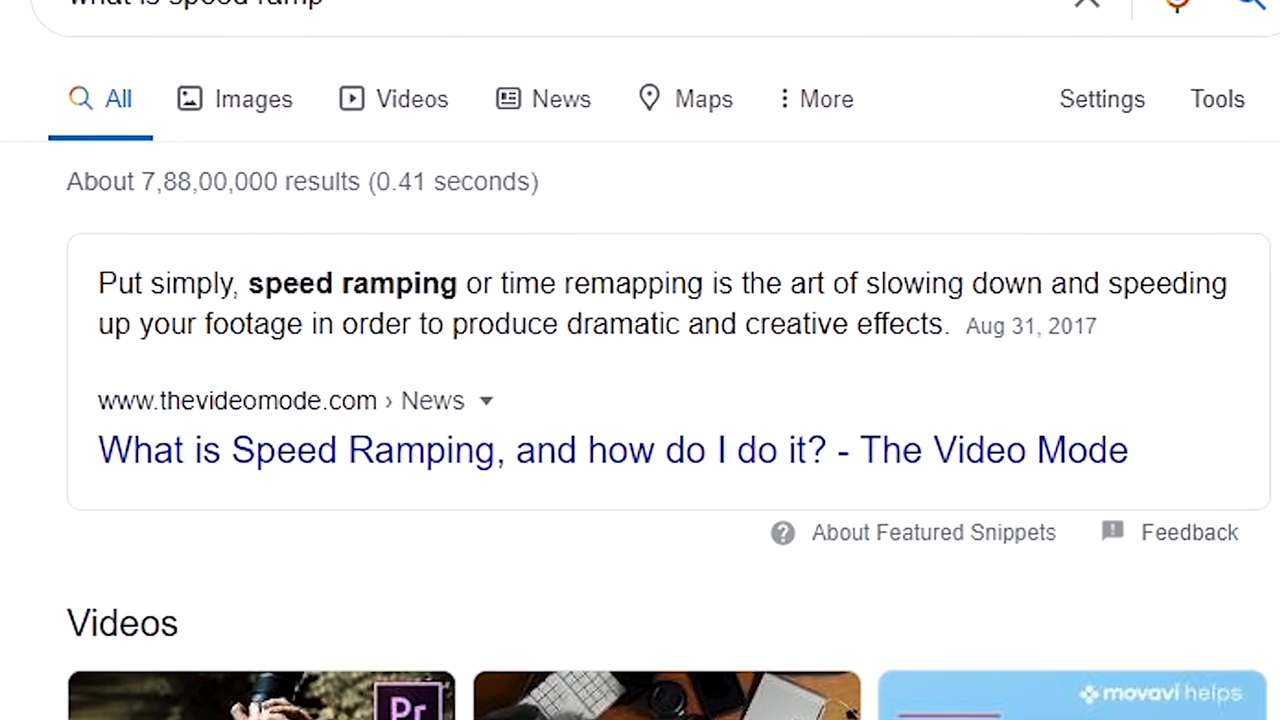
# Scroll down the Google results to read the featured speed-ramp definition.
pyautogui.scroll(-3)
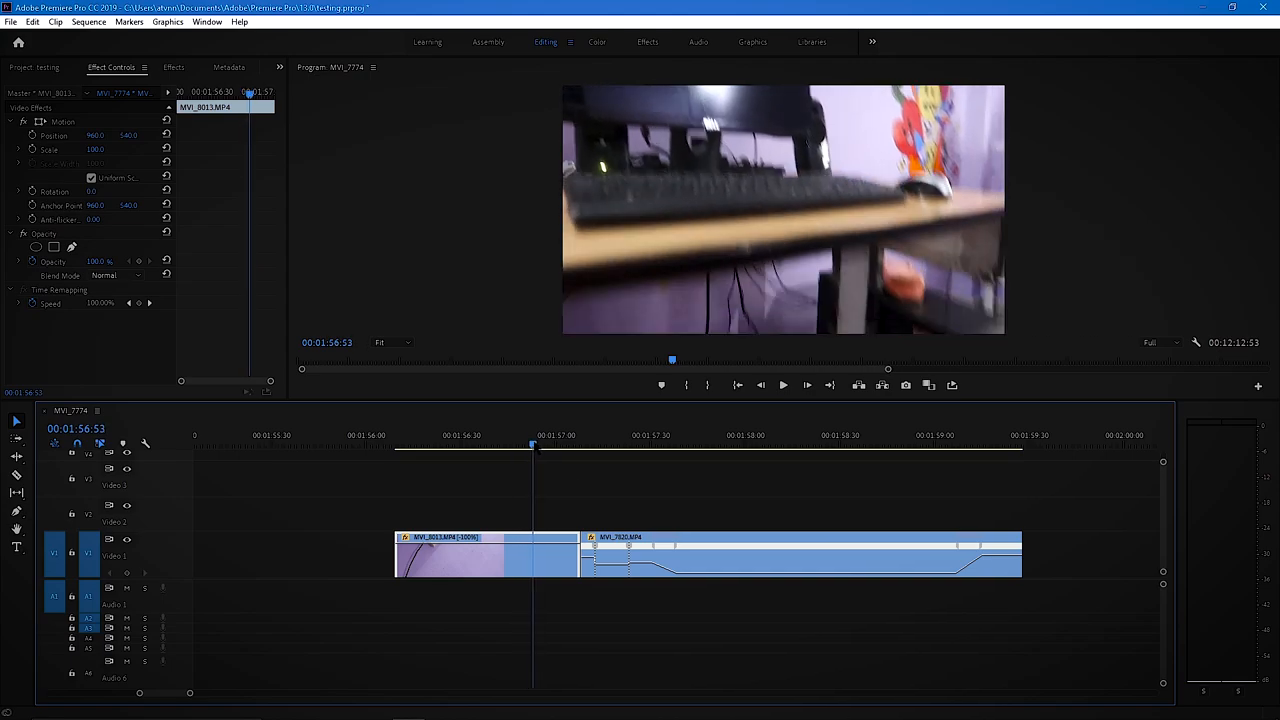
# Draw a Free Draw Bezier opacity mask along the table edge of the upper clip.
pyautogui.click(390, 342)
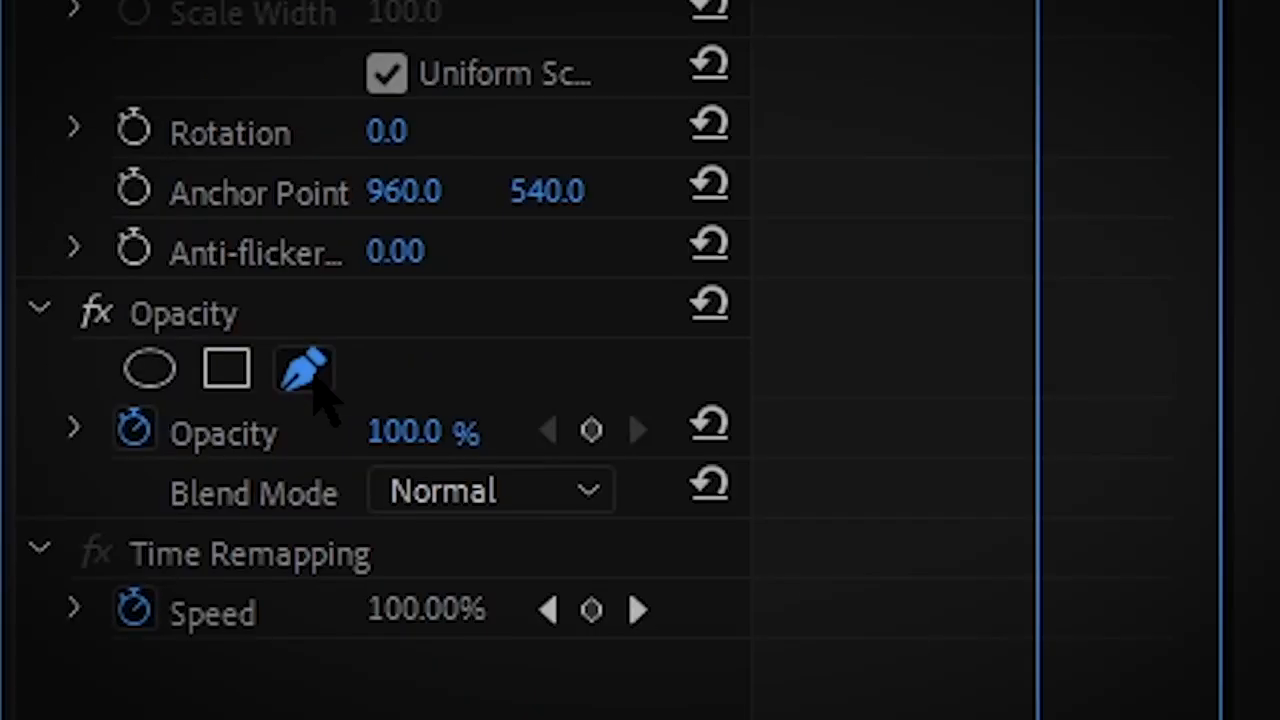
pyautogui.click(302, 368)
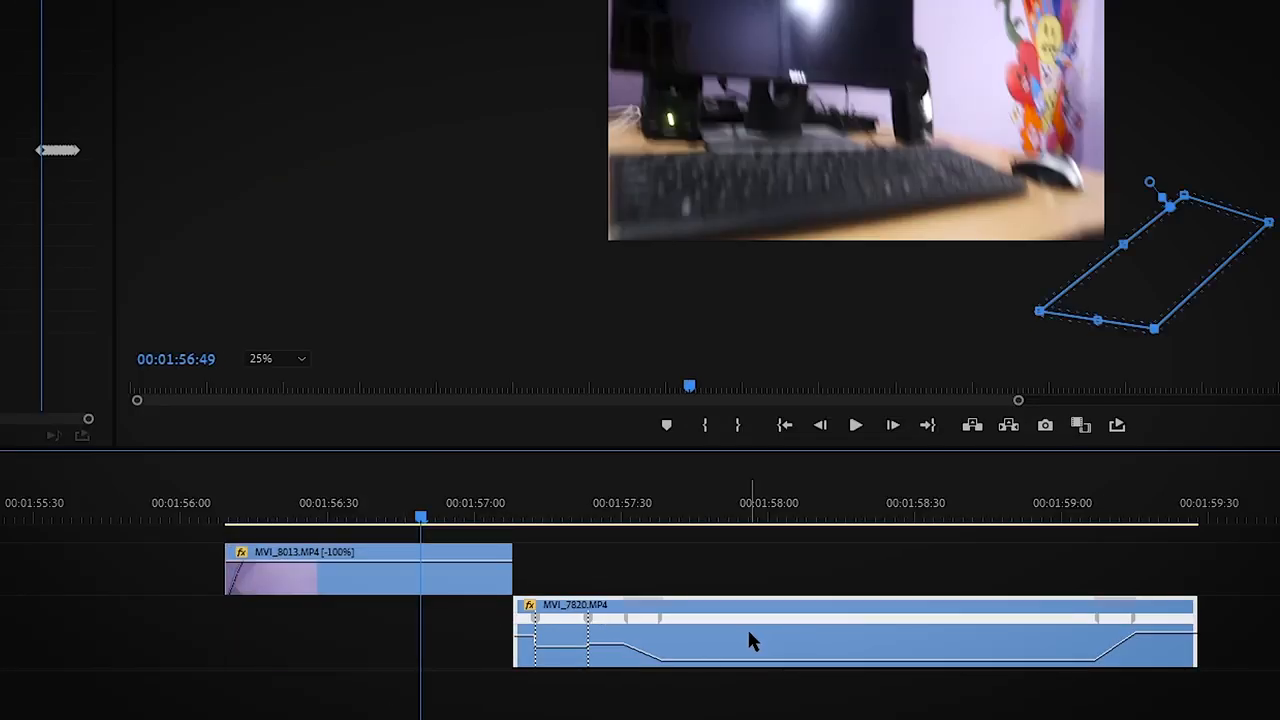
pyautogui.moveTo(752, 640); pyautogui.dragTo(670, 640)
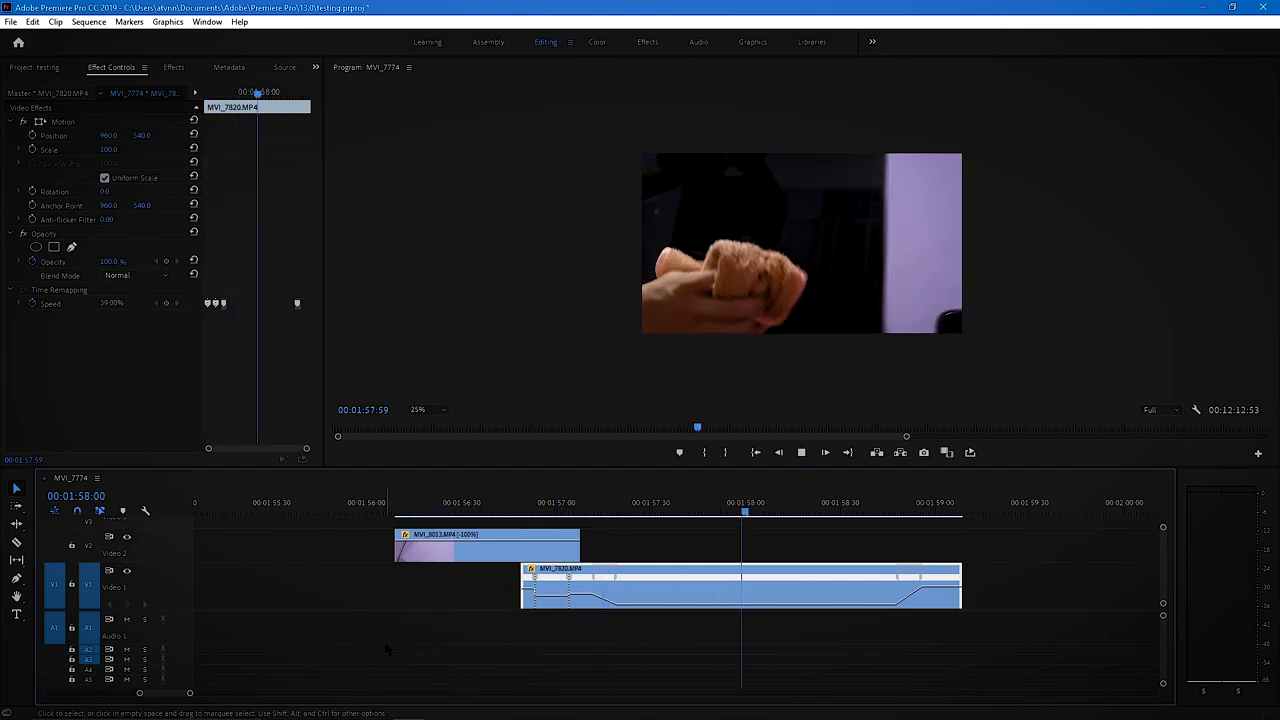
pyautogui.write('no cop')
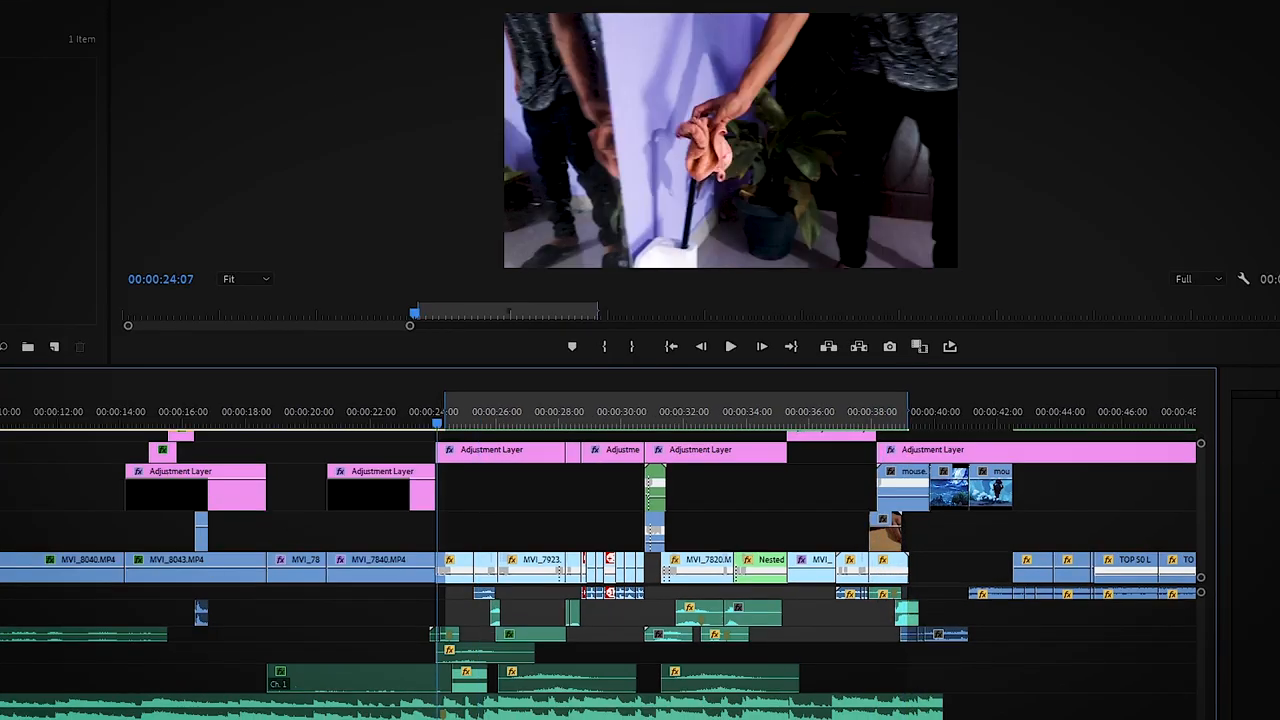
# Preview a section of the sequence with the new adjustment layers and sound effects.
pyautogui.click(730, 346)
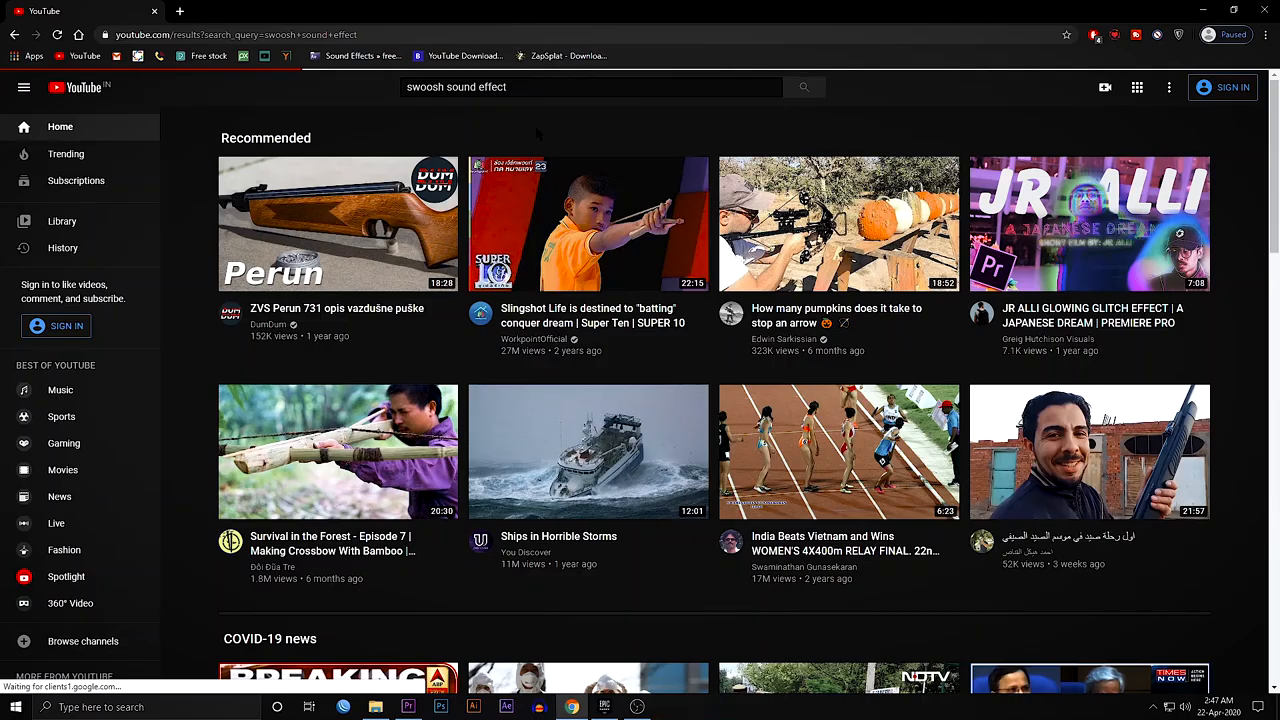
# Search YouTube for 'swoosh sound effect'.
pyautogui.click(804, 88)
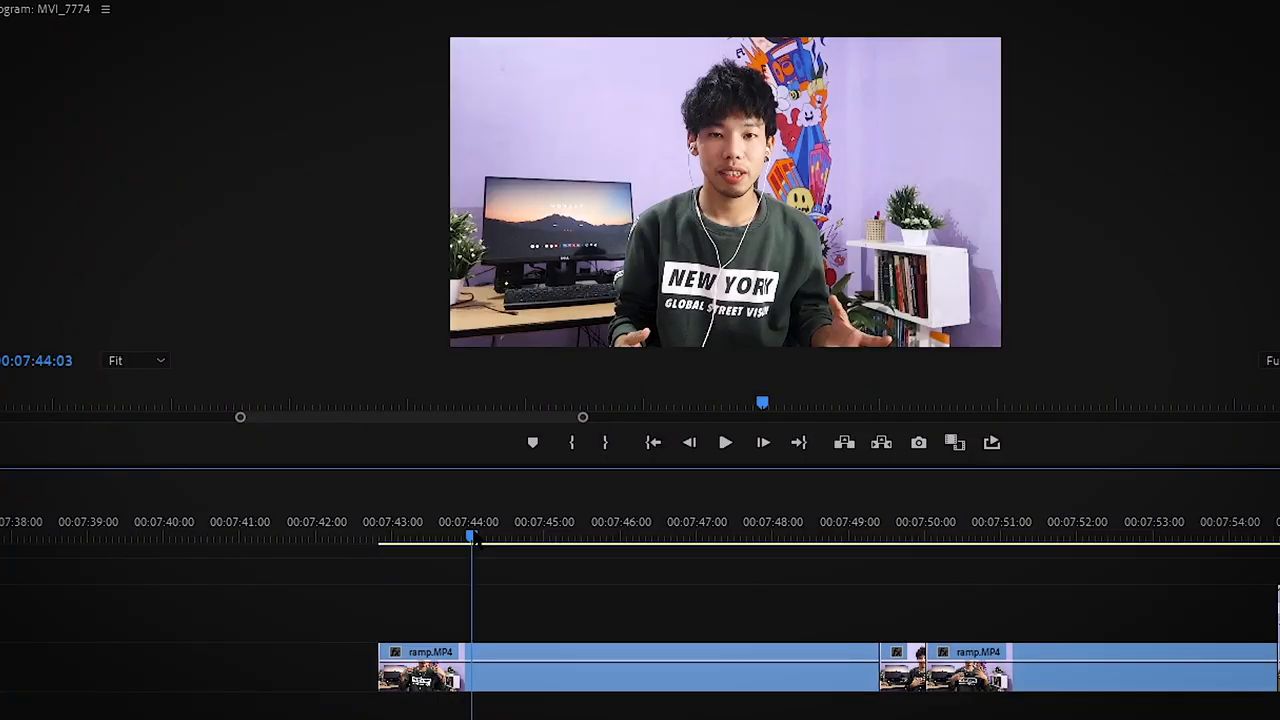
# Add an adjustment layer over the ramp clips and adjust tone in Lumetri Basic Correction, LUT None.
pyautogui.click(582, 322)
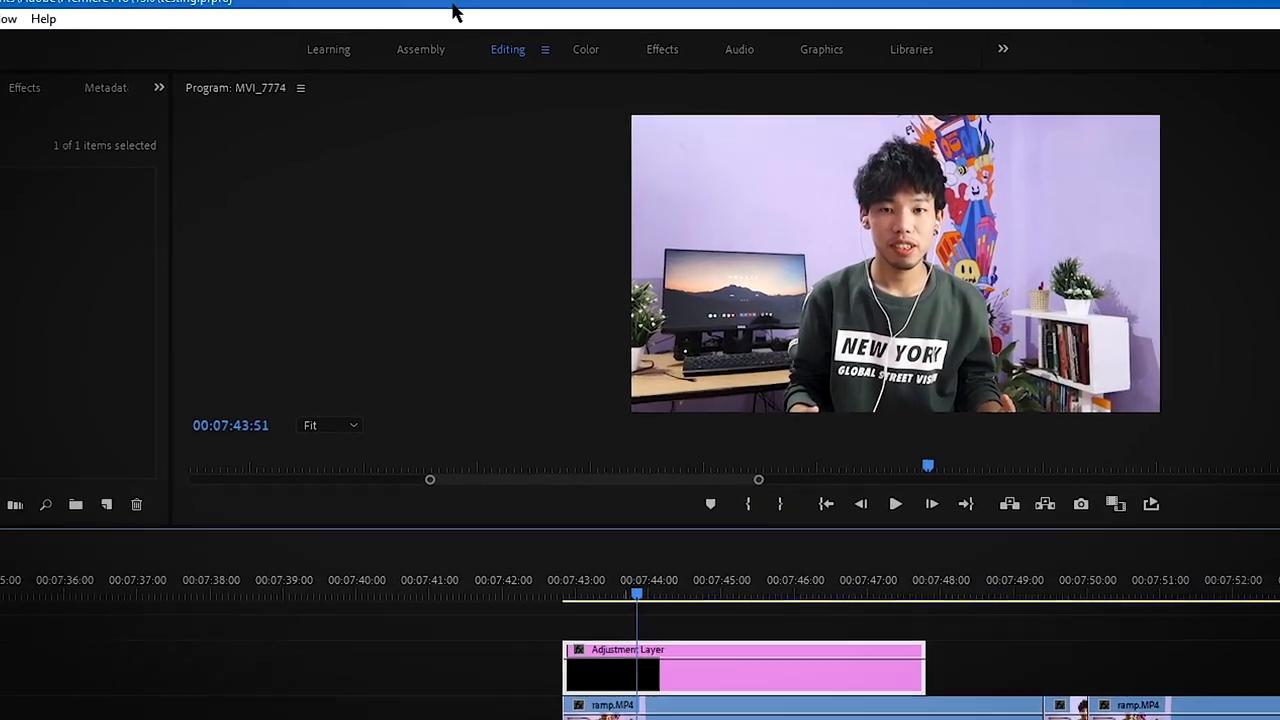
pyautogui.click(584, 48)
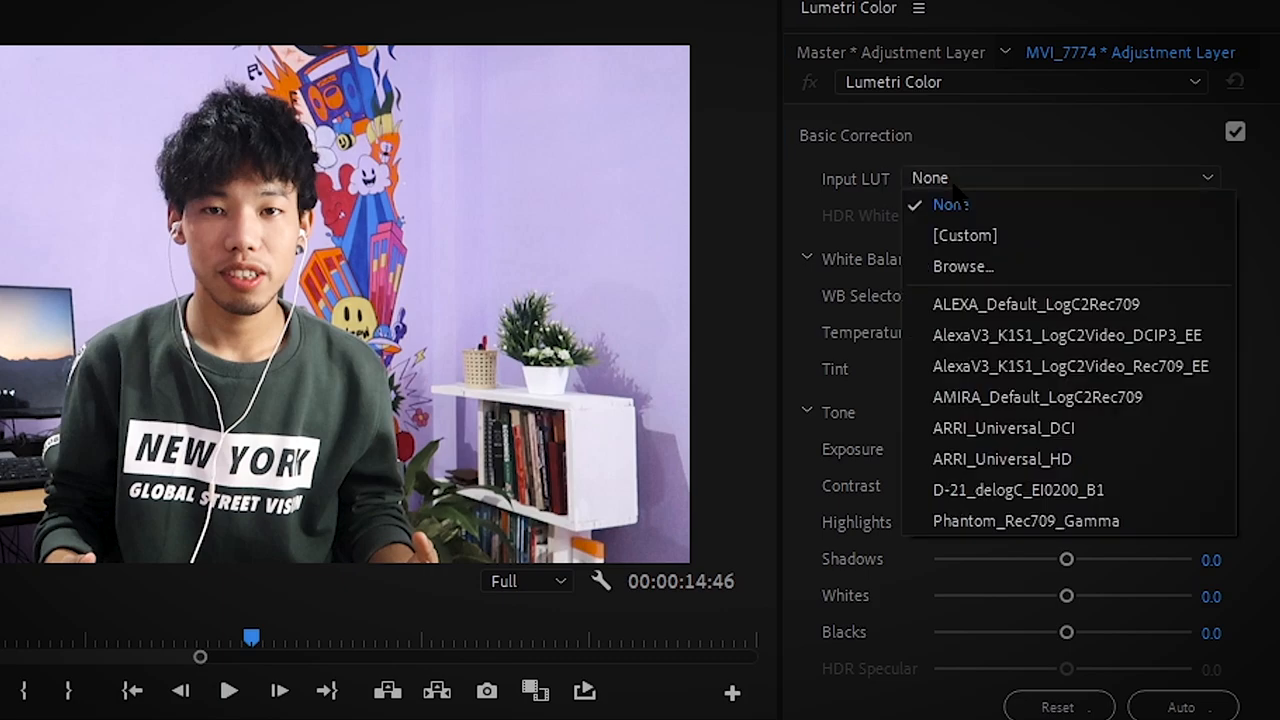
pyautogui.click(948, 204)
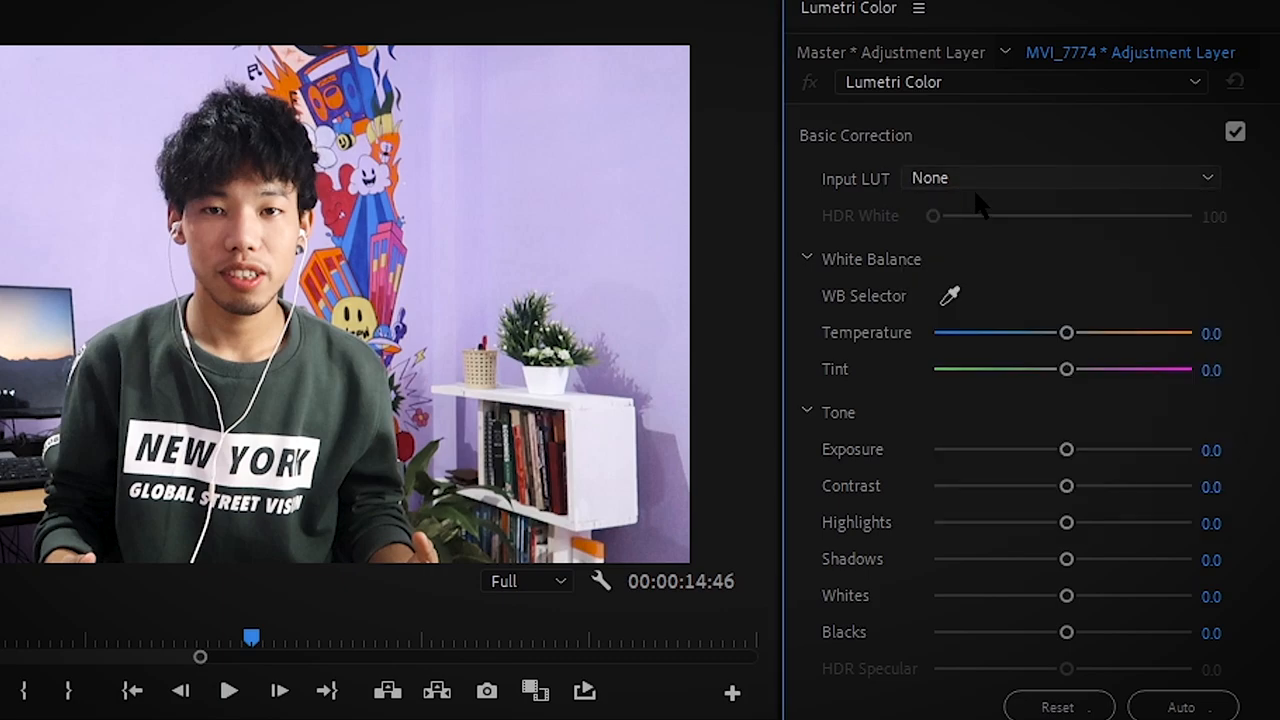
pyautogui.moveTo(1070, 510)
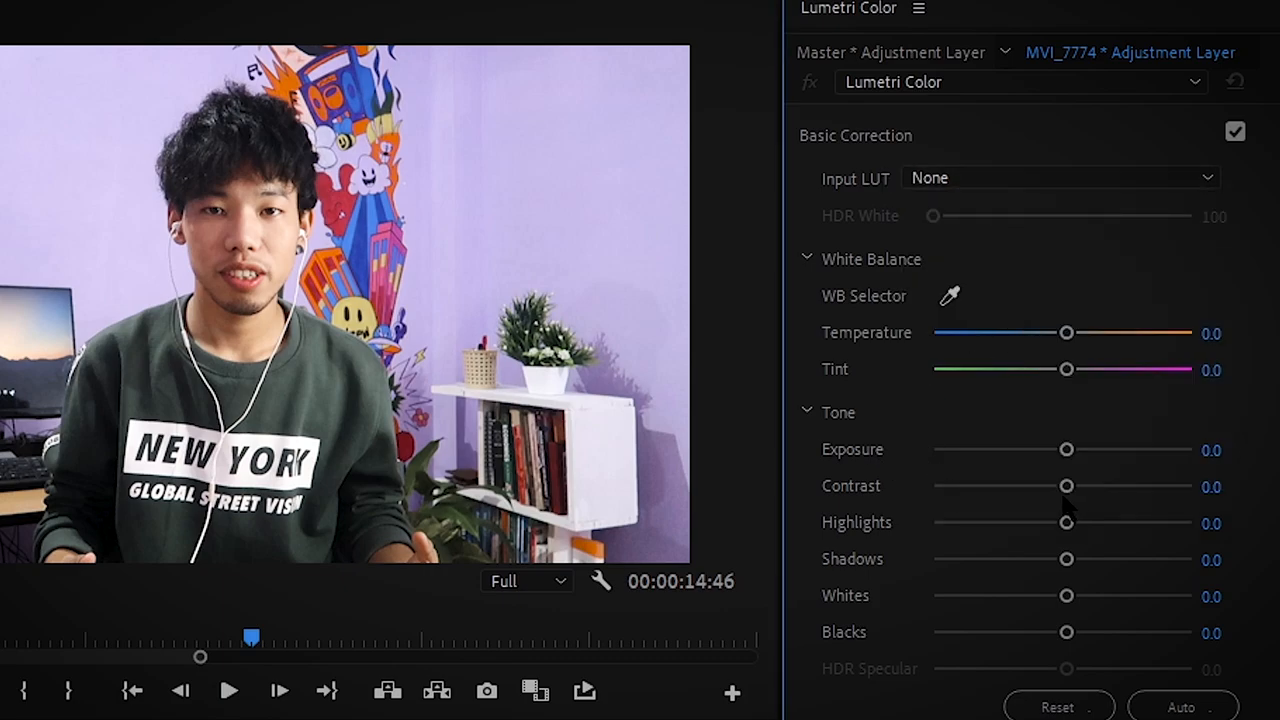
pyautogui.moveTo(1064, 486); pyautogui.dragTo(1114, 486)
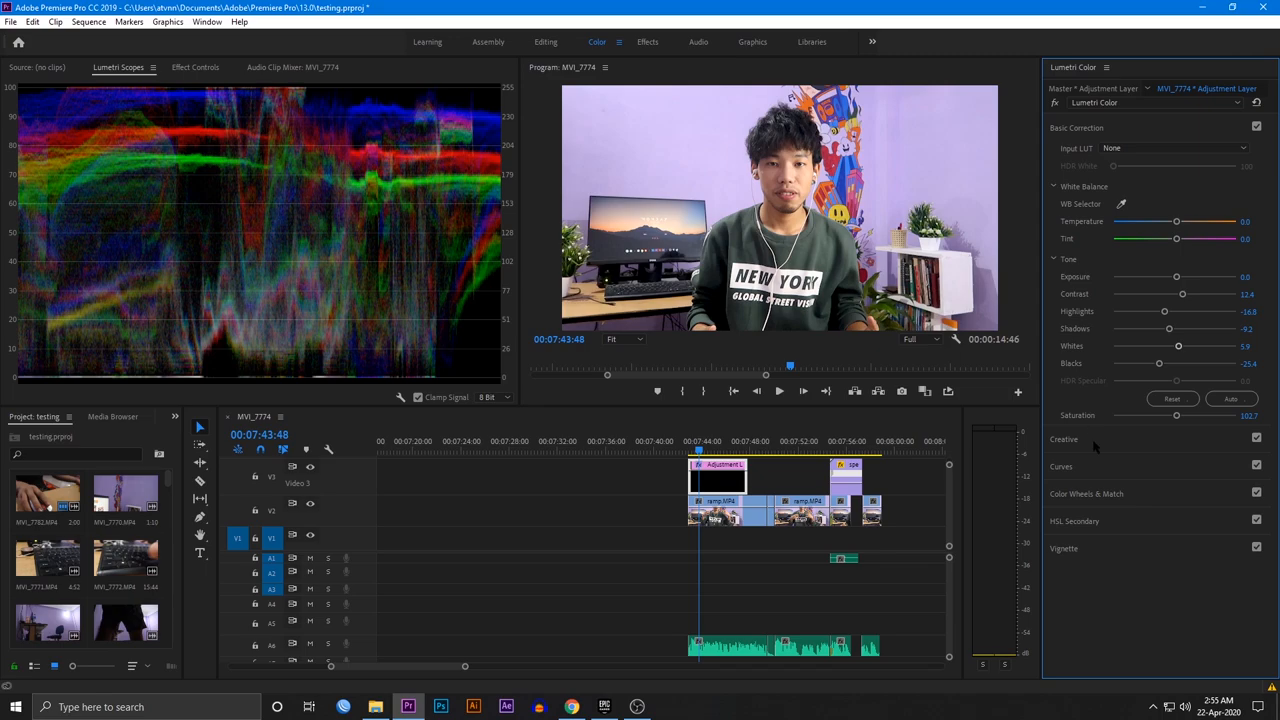
# Review the RGB Curves and HSL Secondary sections, then bring up the Vignette settings.
pyautogui.click(1060, 182)
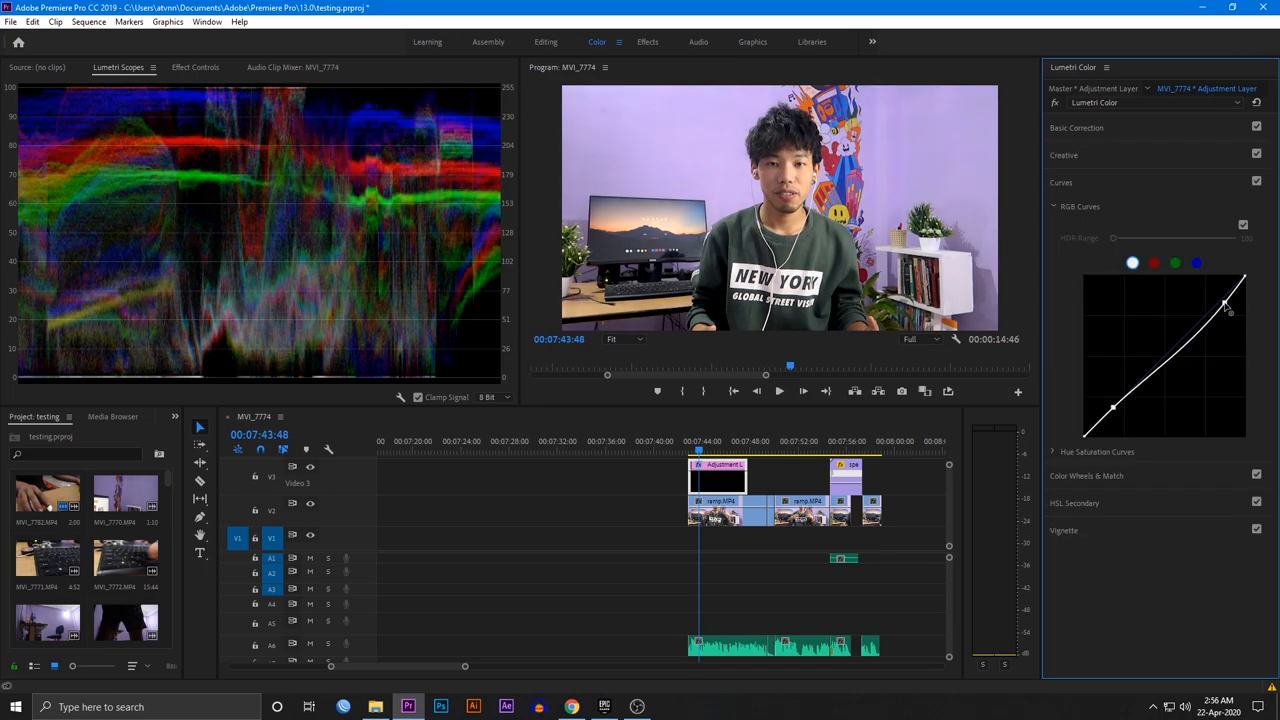
pyautogui.click(1076, 184)
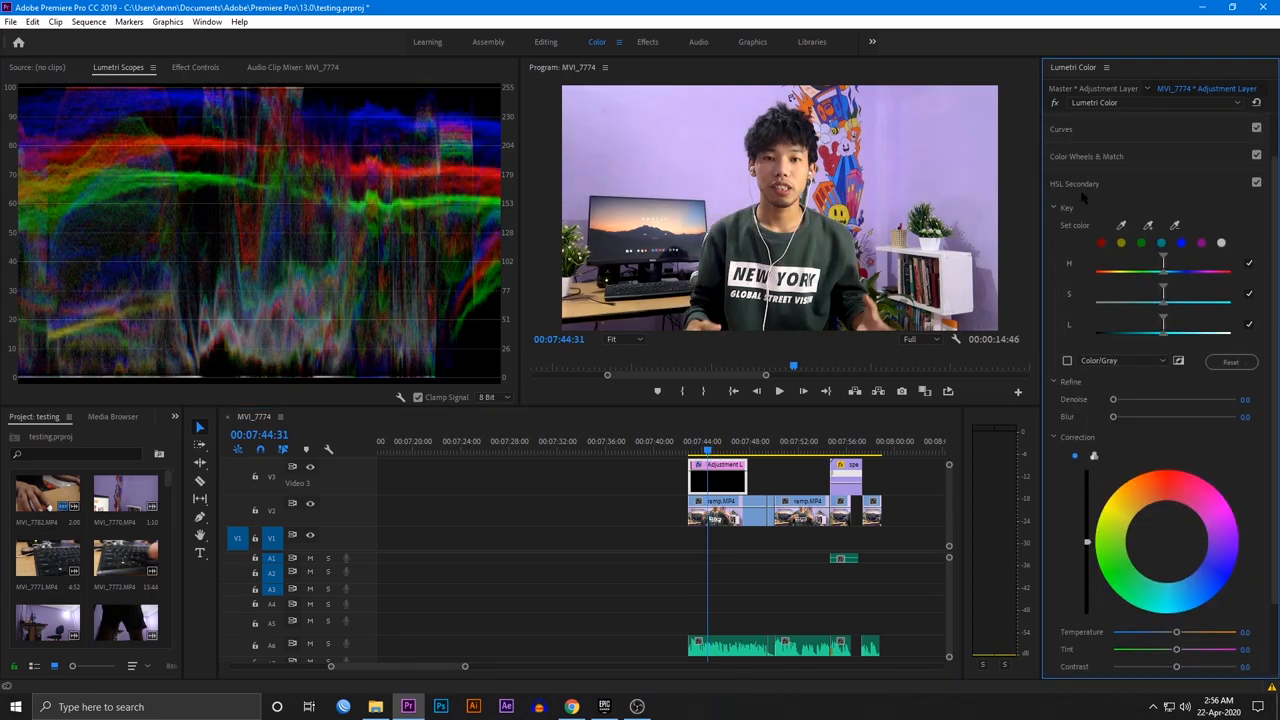
pyautogui.click(1074, 184)
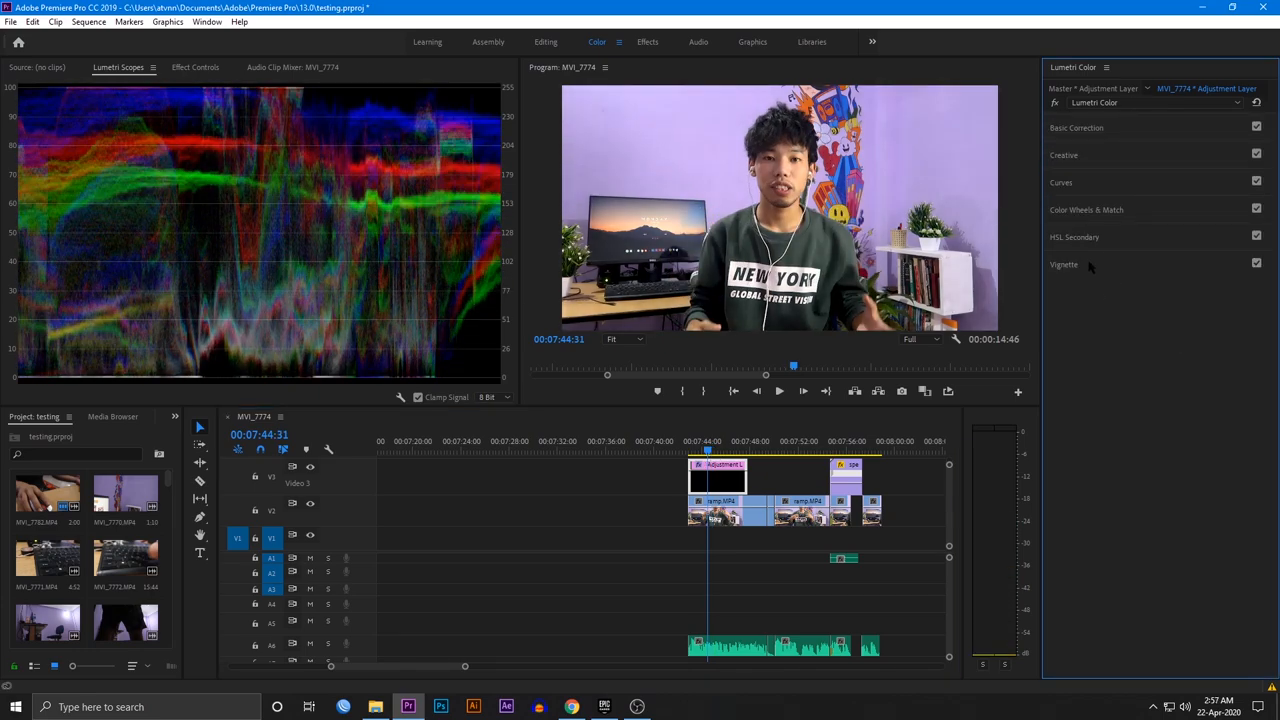
pyautogui.click(1064, 264)
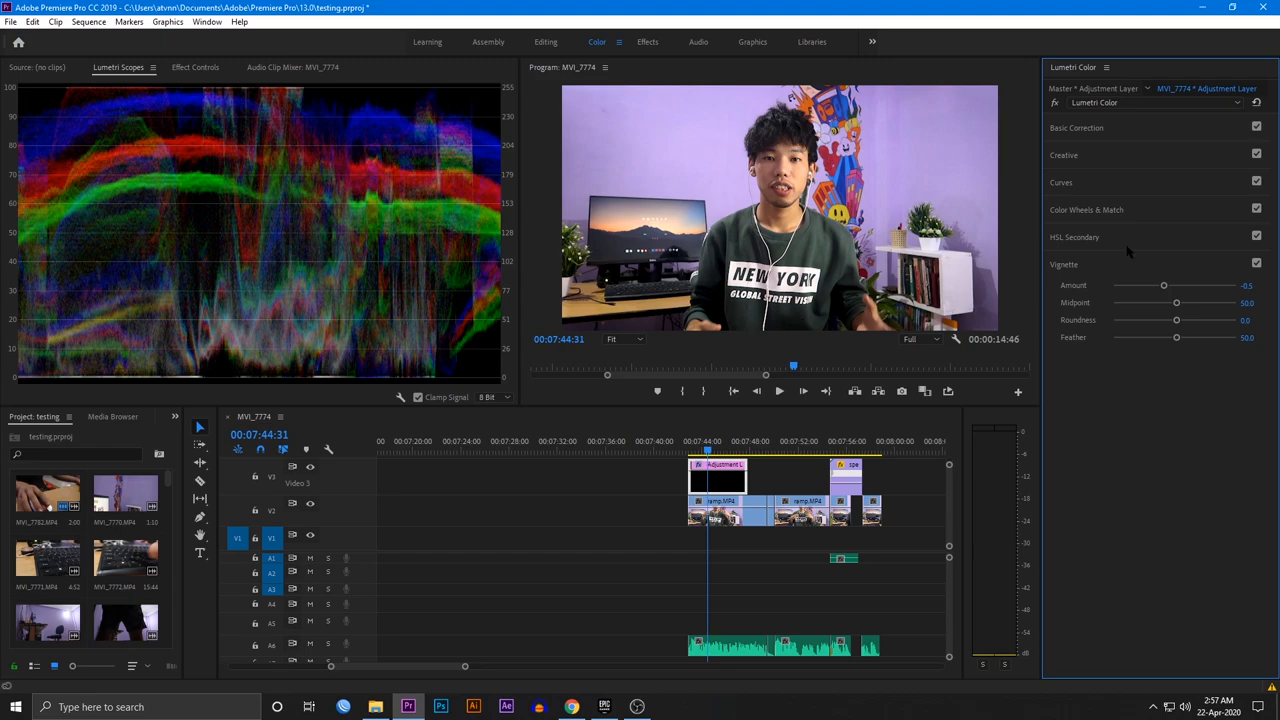